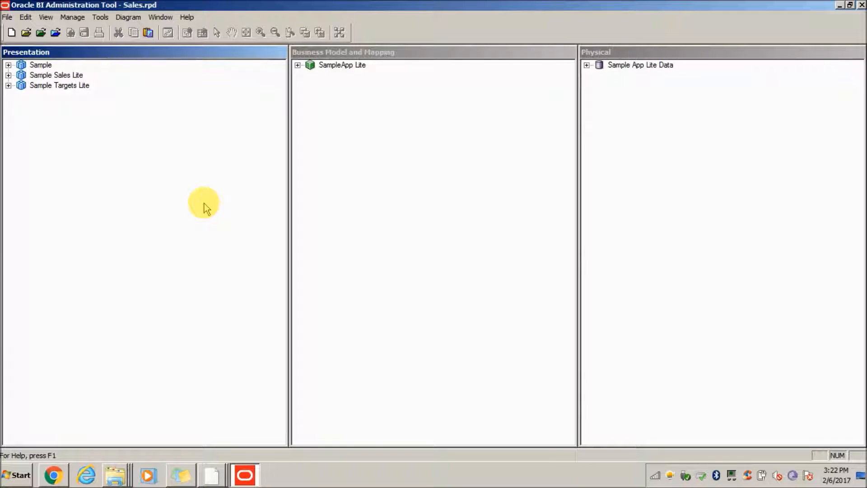
pyautogui.moveTo(157, 171)
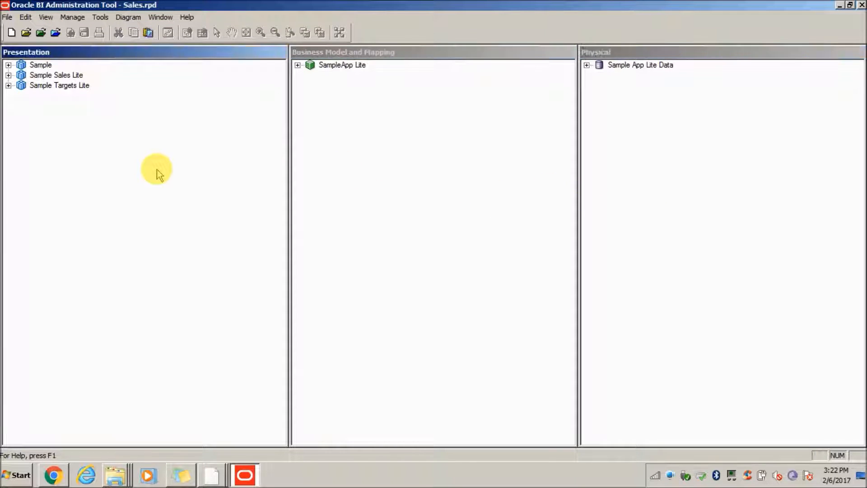
pyautogui.moveTo(131, 205)
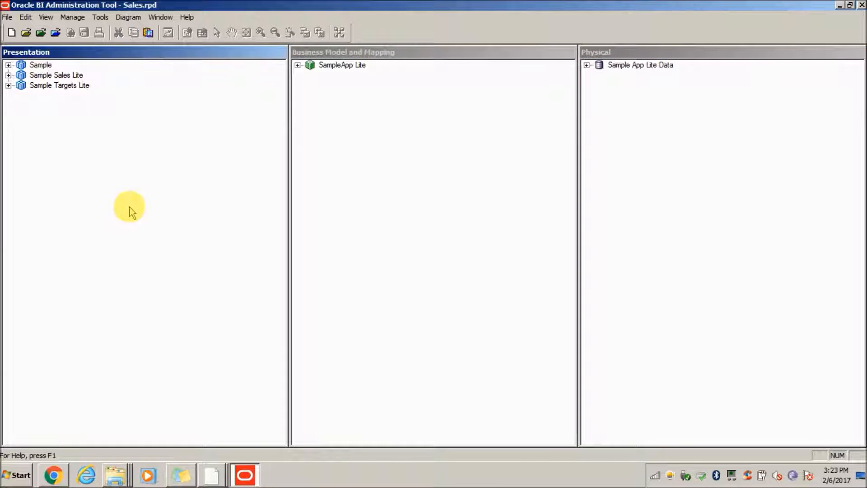
pyautogui.moveTo(89, 157)
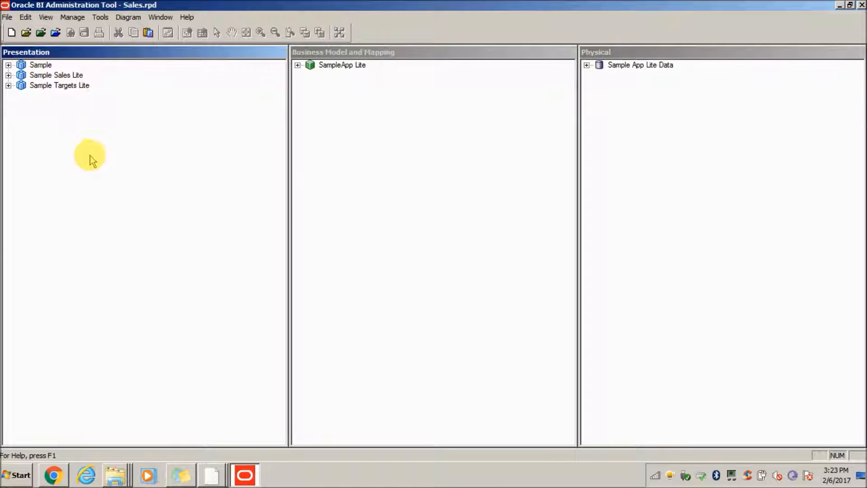
# - Select and deselect the Sample subject area, then open the desktop rpd folder and select Sales.rpd
pyautogui.click(38, 64)
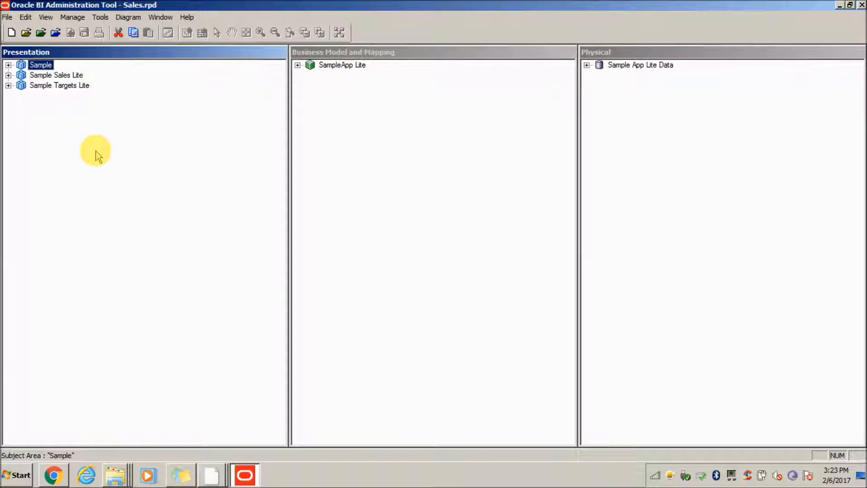
pyautogui.moveTo(57, 127)
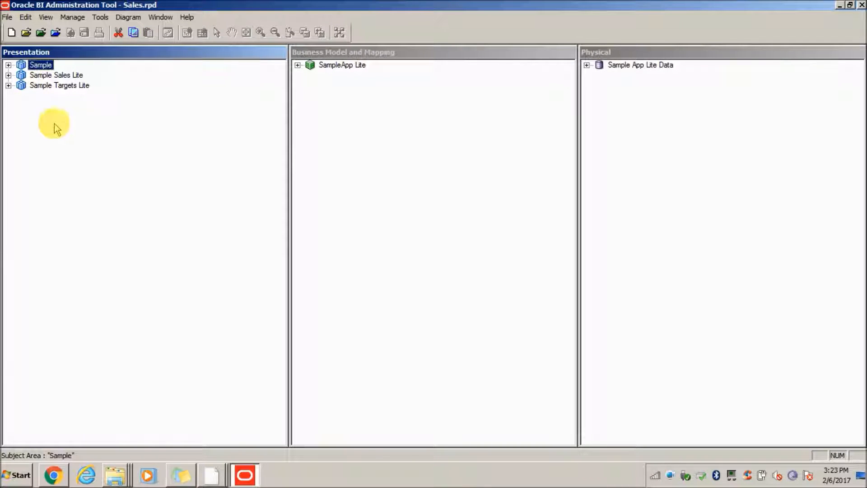
pyautogui.click(155, 158)
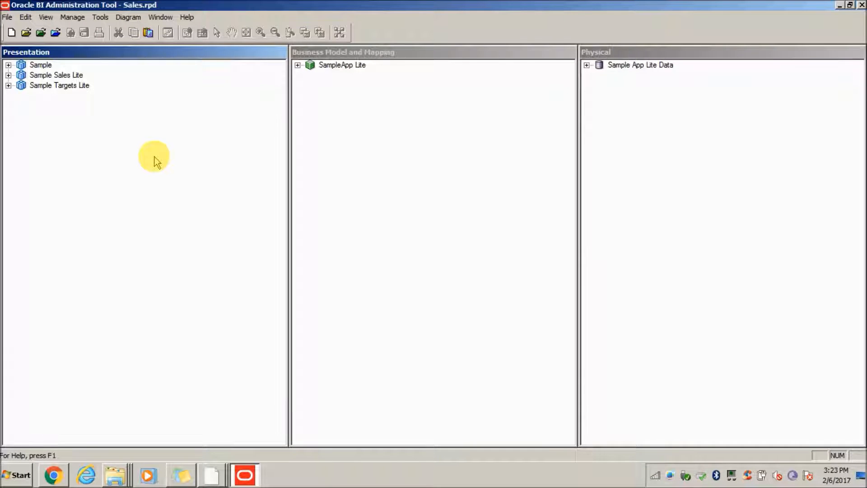
pyautogui.moveTo(131, 256)
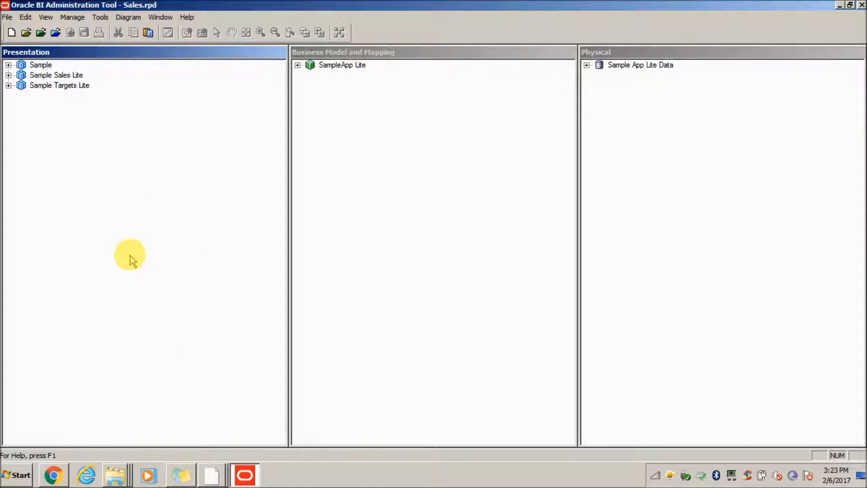
pyautogui.moveTo(72, 138)
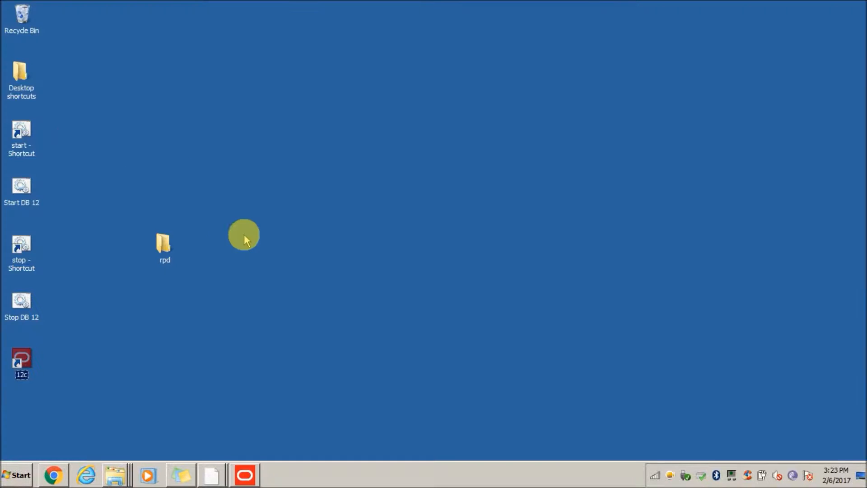
pyautogui.doubleClick(164, 243)
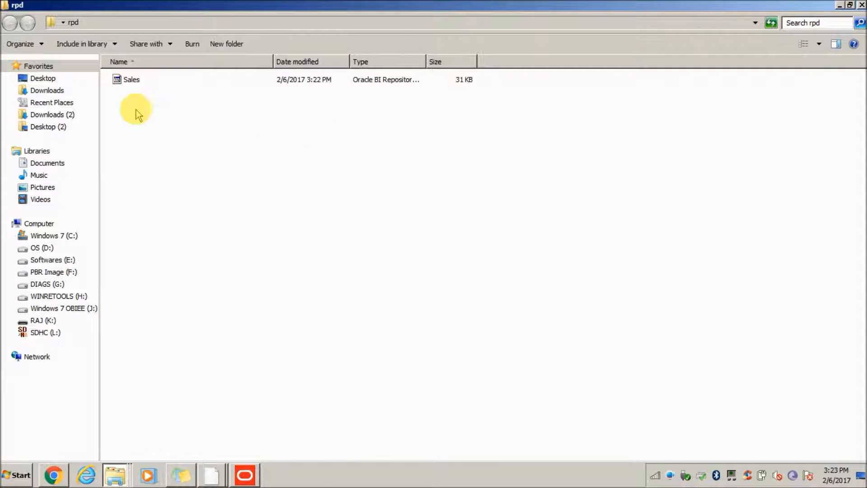
pyautogui.click(131, 79)
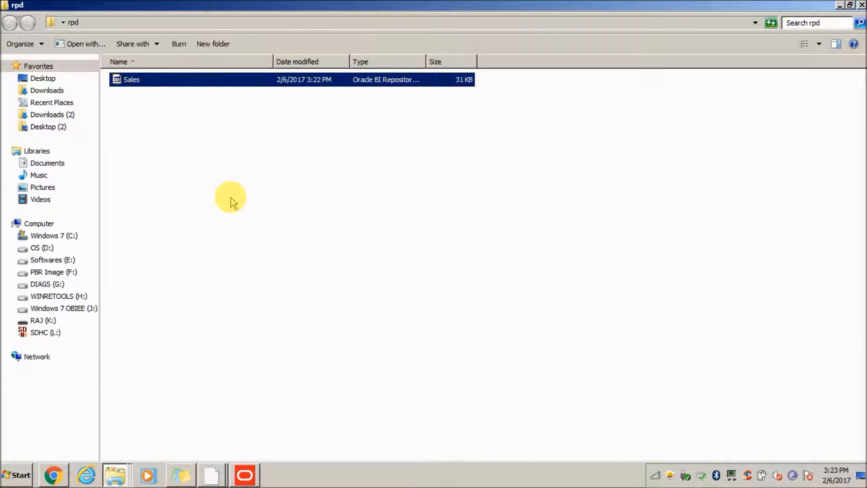
pyautogui.moveTo(118, 475)
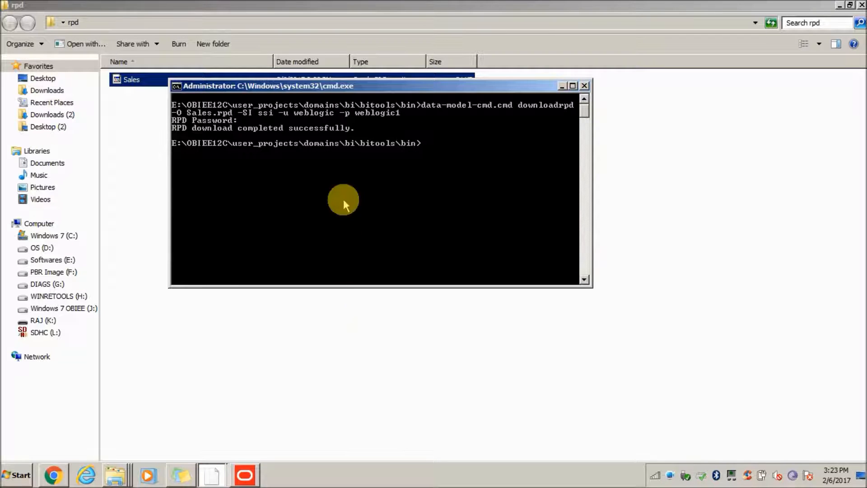
pyautogui.moveTo(415, 160)
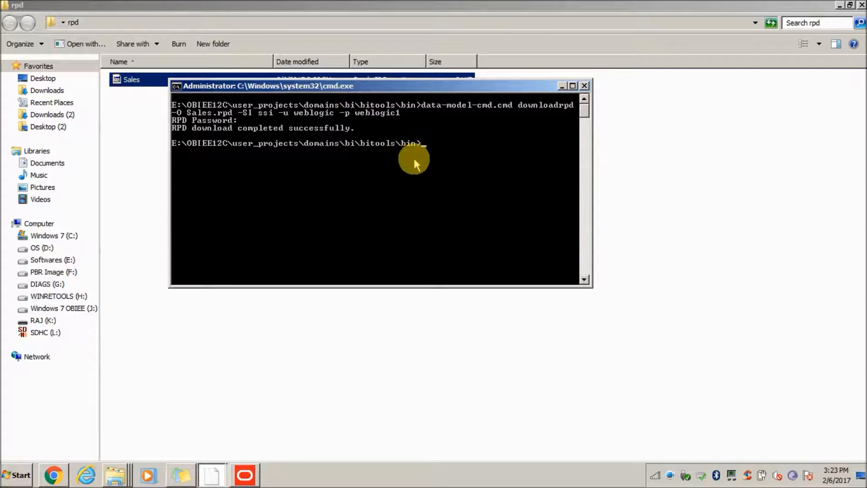
pyautogui.moveTo(114, 167)
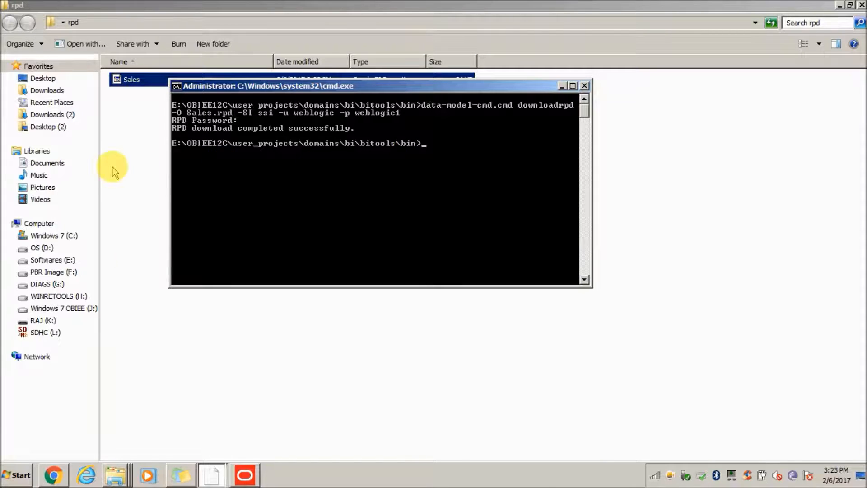
pyautogui.click(584, 86)
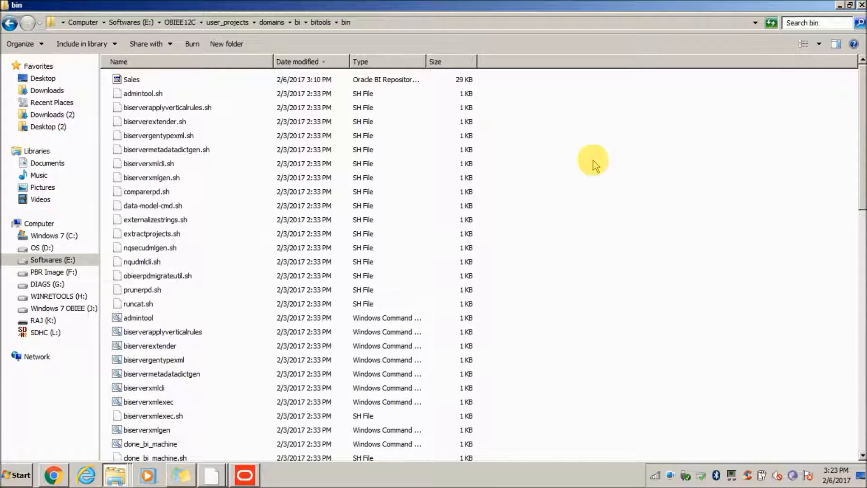
pyautogui.moveTo(535, 167)
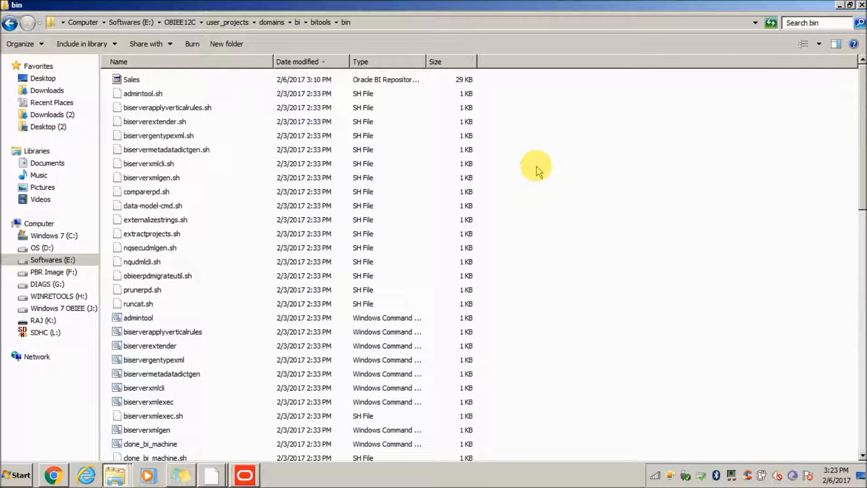
pyautogui.moveTo(500, 185)
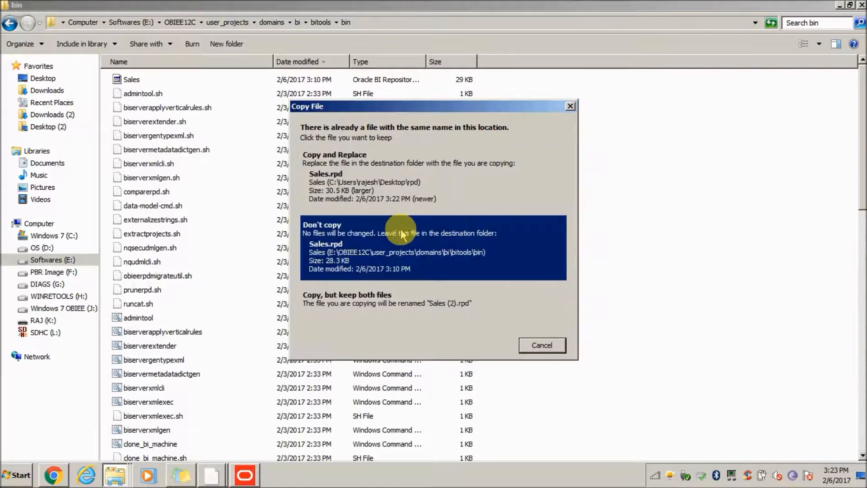
# - Resolve the same-name conflict when copying Sales.rpd into the bitools bin folder
pyautogui.click(359, 176)
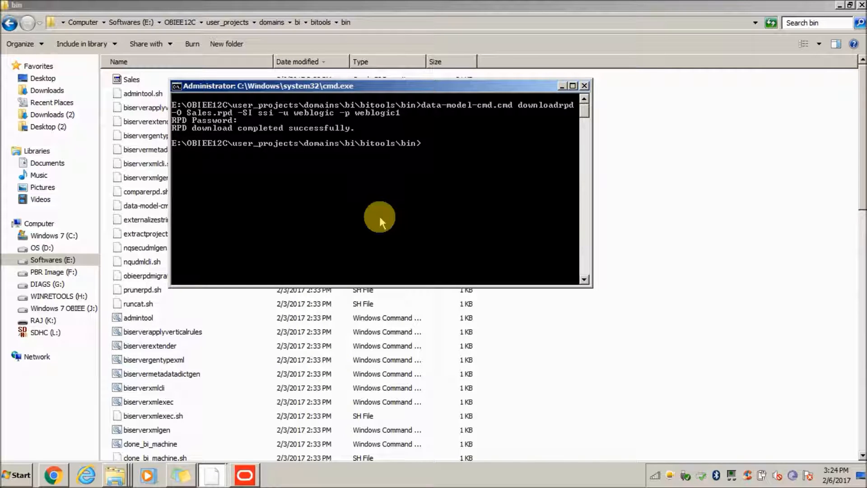
# - Run data-model-cmd uploadrpd -I Sales.rpd -SI ssi with user weblogic and its password
pyautogui.write('data-model-cmd.cmd')
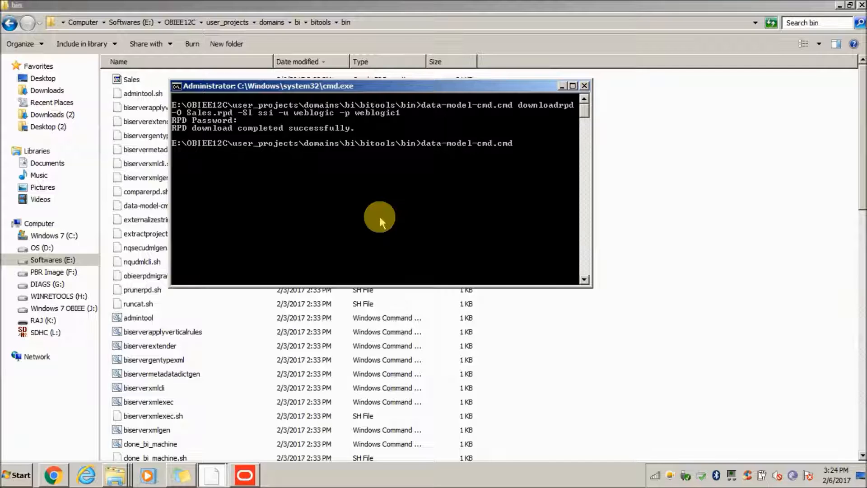
pyautogui.write('up')
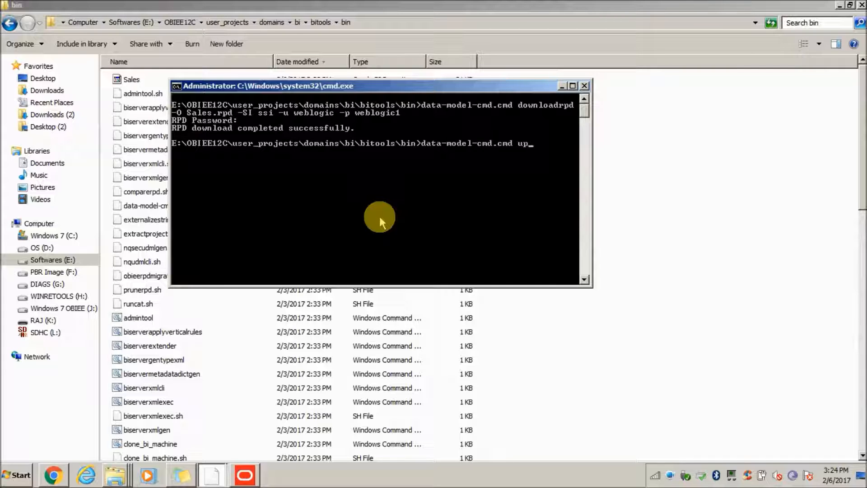
pyautogui.write('loadrpd')
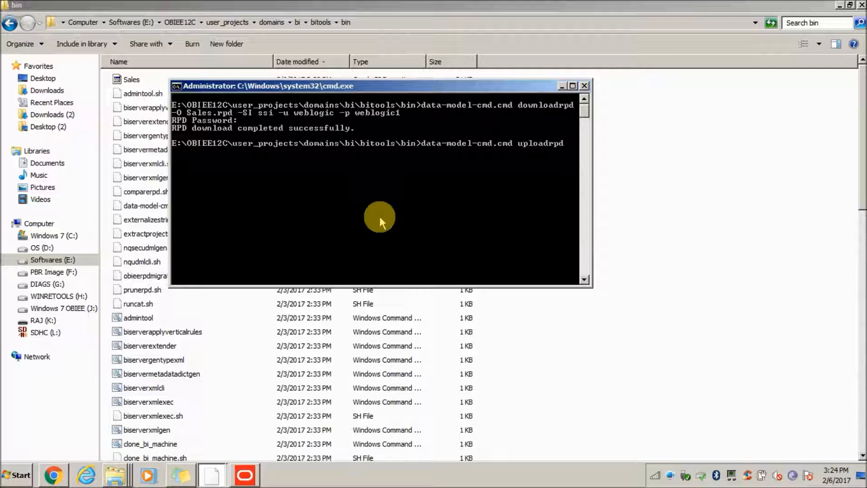
pyautogui.write('-')
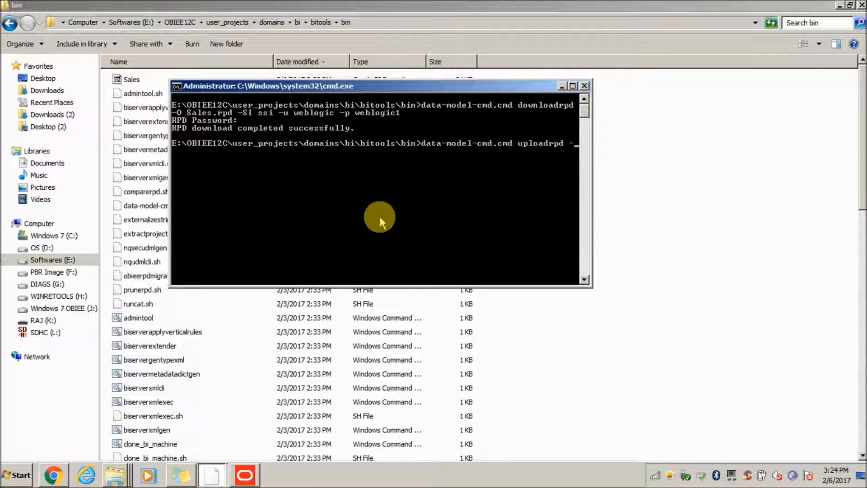
pyautogui.write('-I')
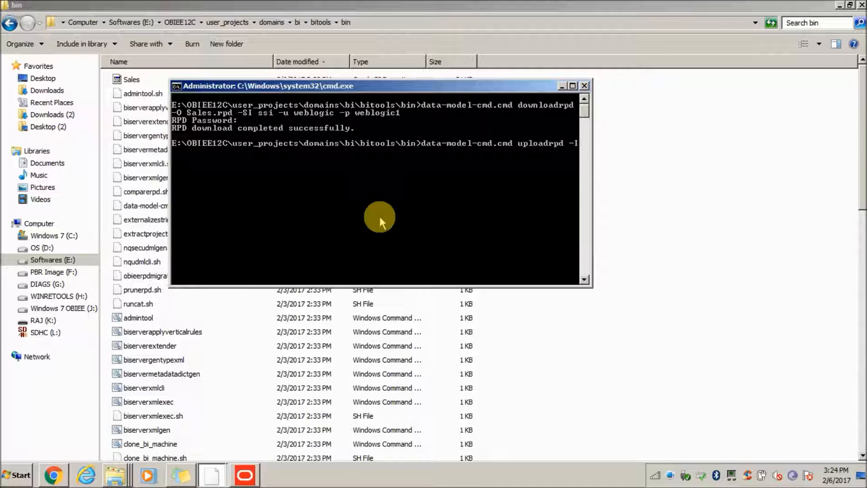
pyautogui.write('Sale')
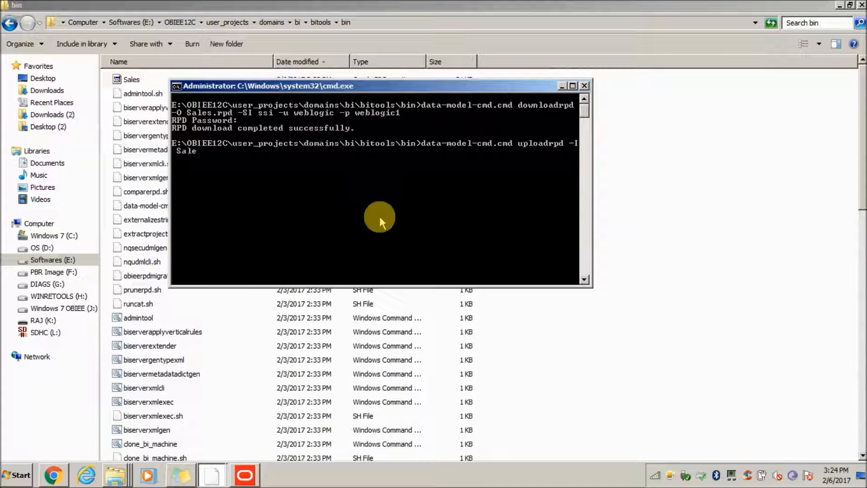
pyautogui.write('s.rpd')
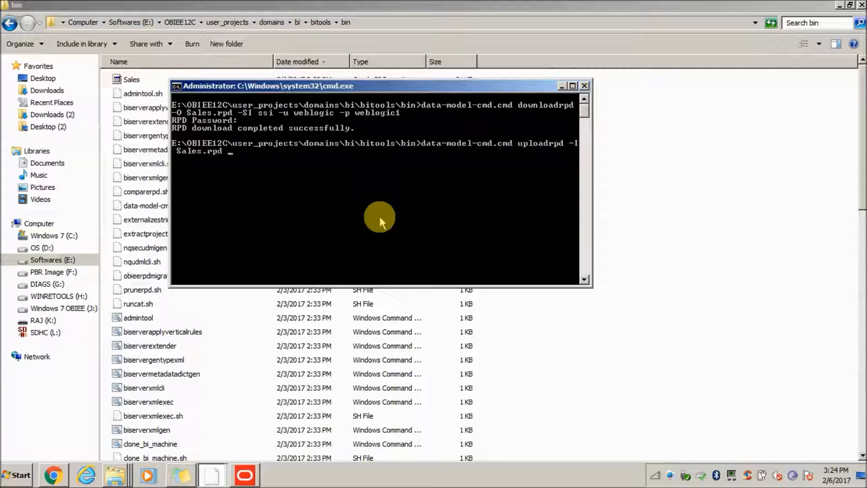
pyautogui.write('-SI s')
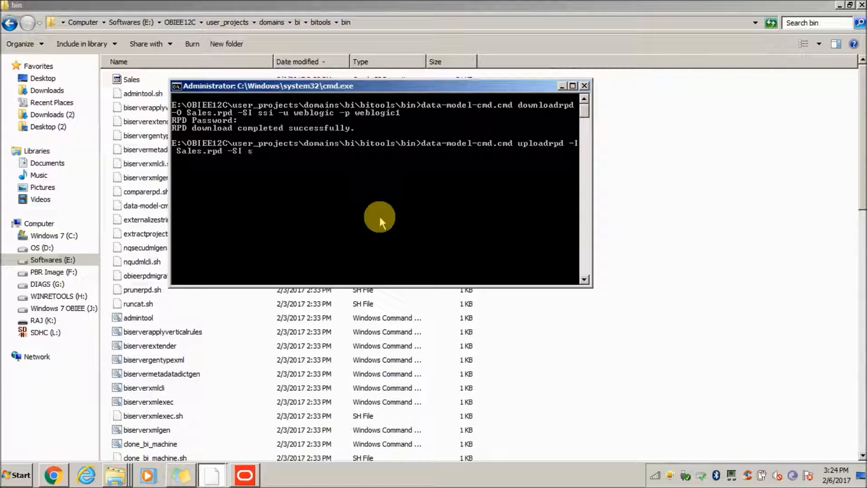
pyautogui.write('si -u w')
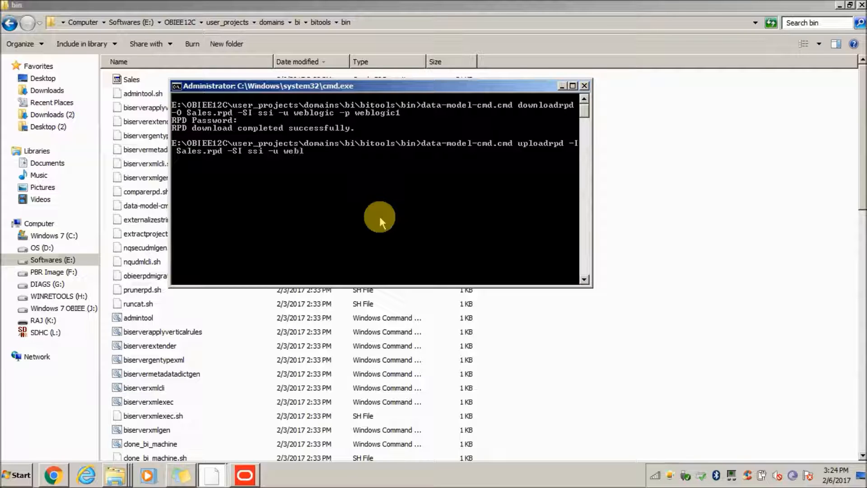
pyautogui.write('eblogic -p')
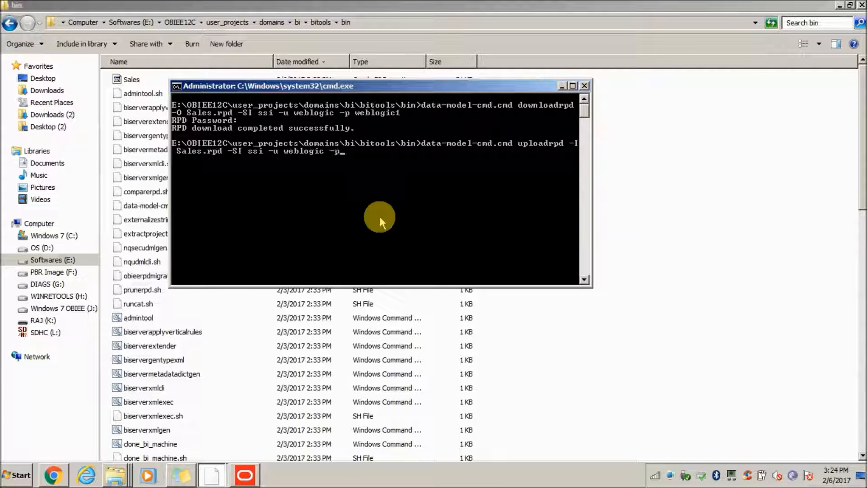
pyautogui.write('weblogic')
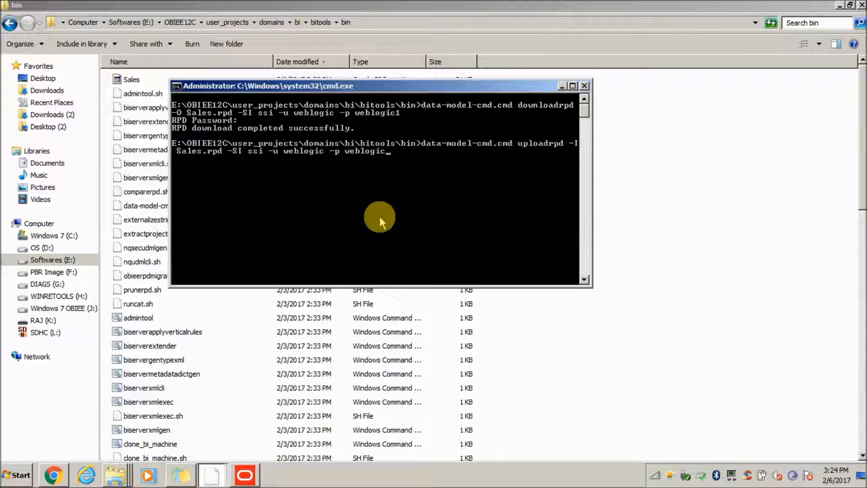
pyautogui.write('1')
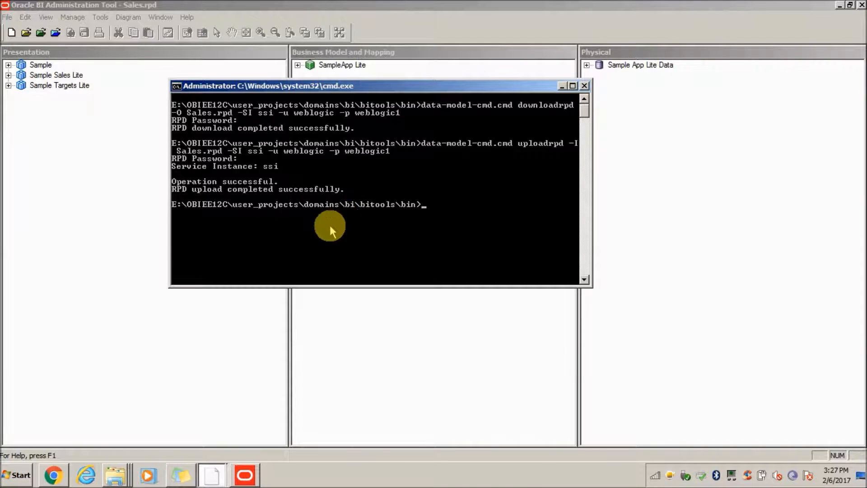
pyautogui.moveTo(293, 240)
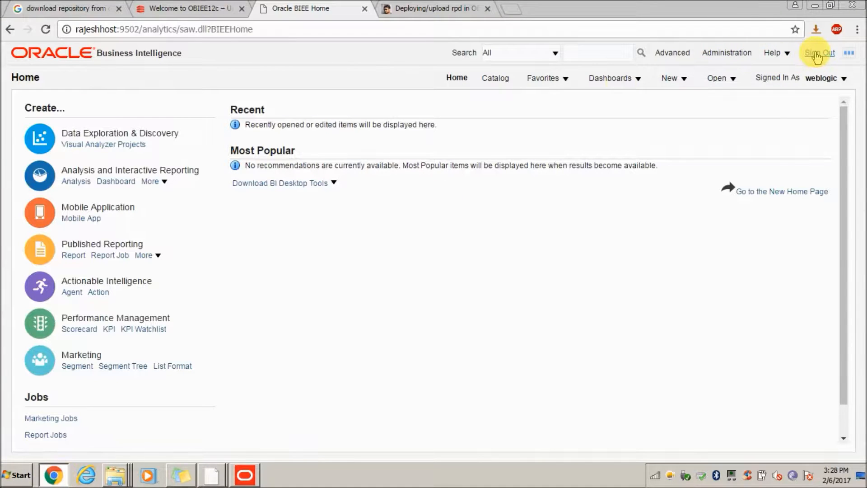
# - Sign out of Analytics and sign back in as weblogic
pyautogui.click(819, 52)
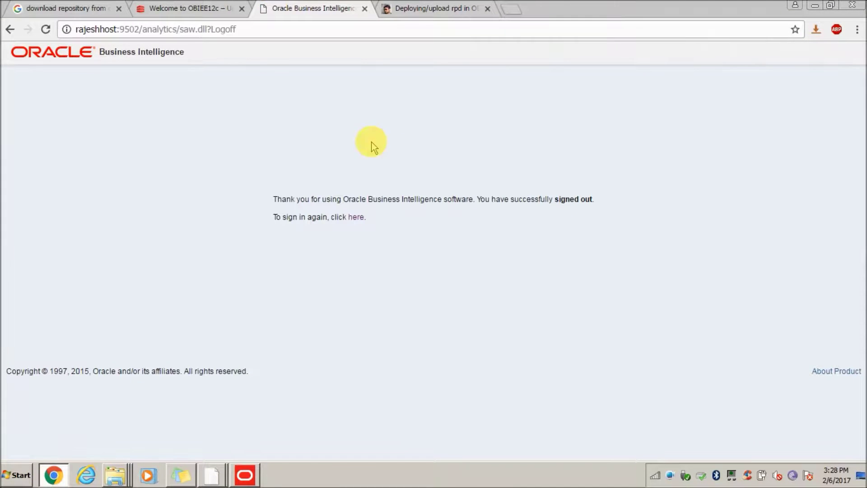
pyautogui.click(355, 217)
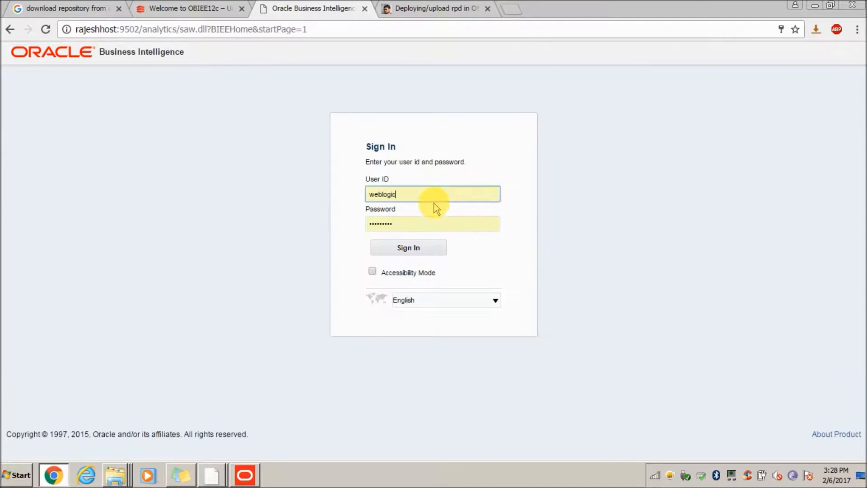
pyautogui.click(408, 248)
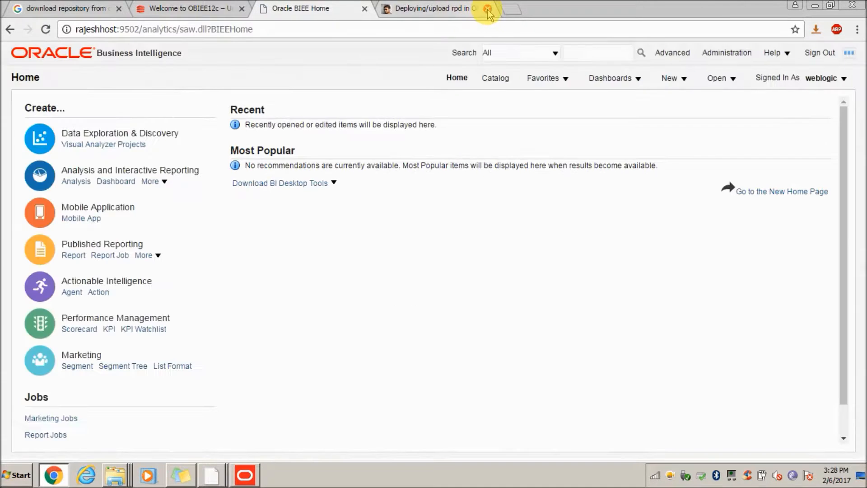
# - Close the rpd deployment tab and create a new analysis on the Sample subject area
pyautogui.click(486, 8)
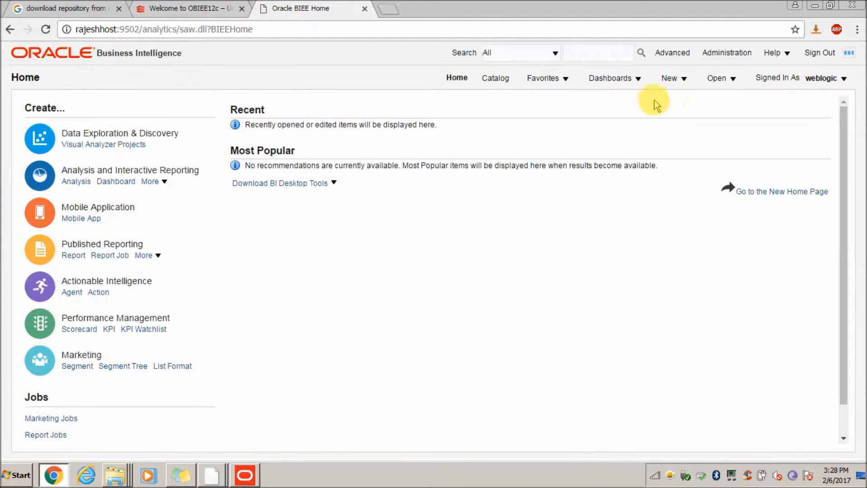
pyautogui.click(668, 78)
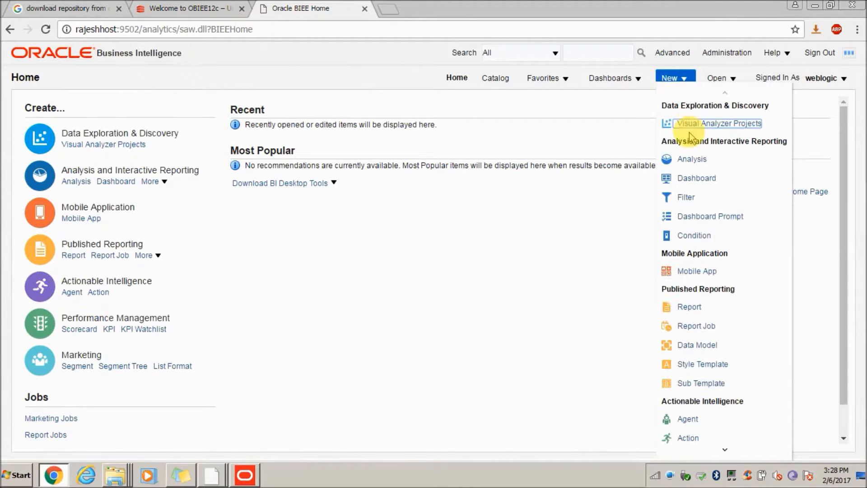
pyautogui.click(692, 159)
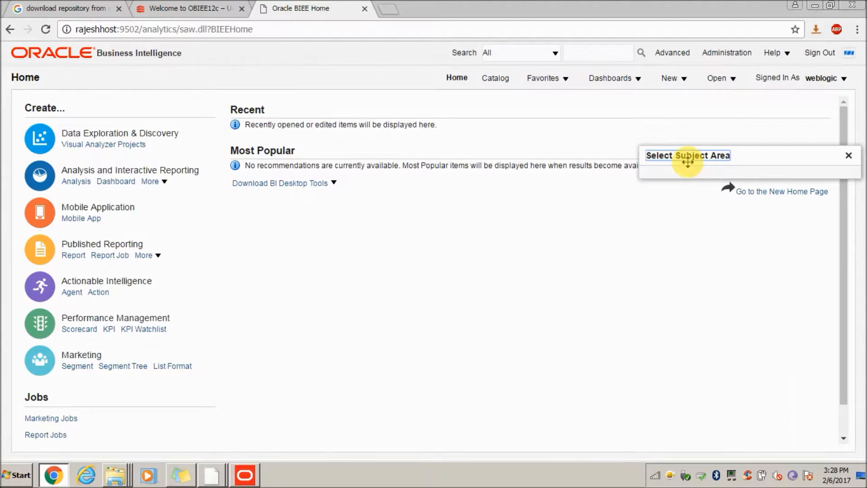
pyautogui.click(687, 155)
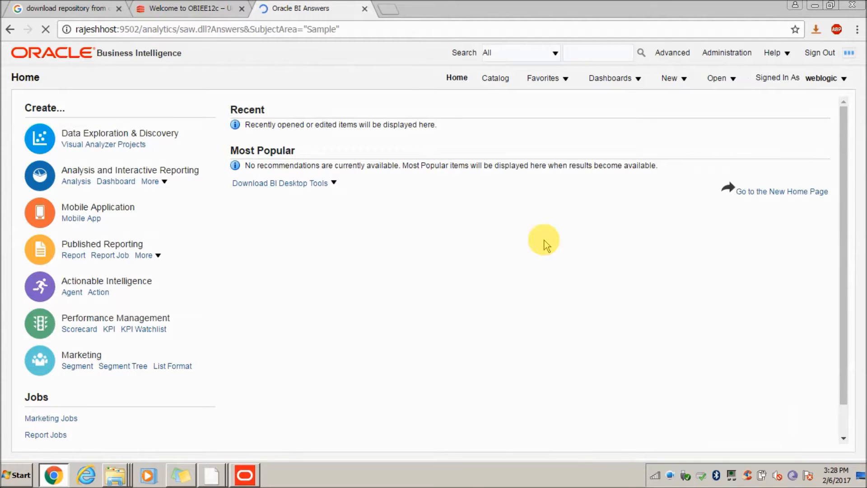
pyautogui.moveTo(399, 197)
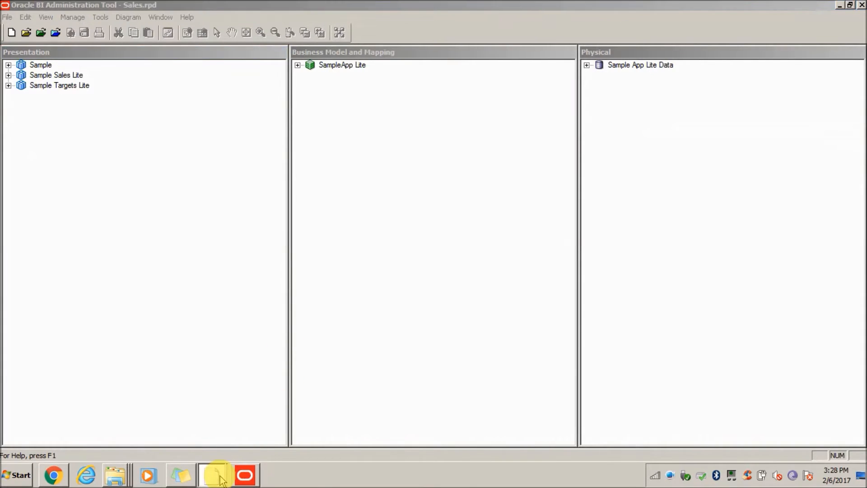
# - Restore the Command Prompt window from the taskbar
pyautogui.click(215, 475)
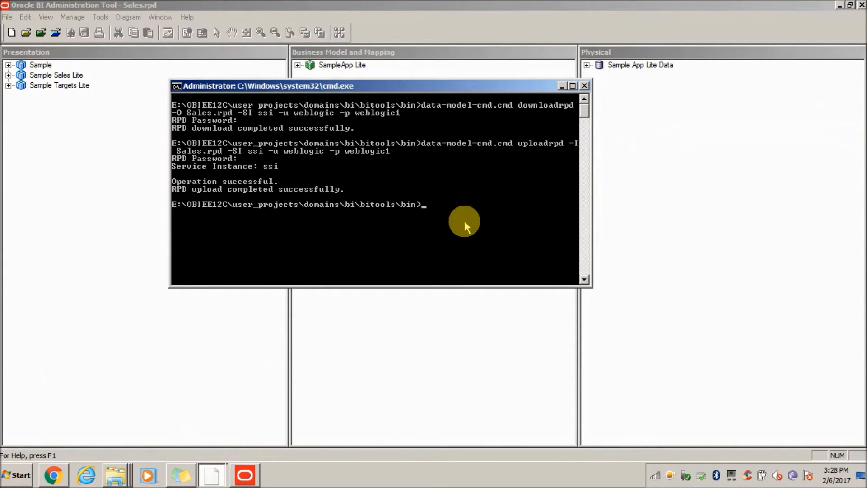